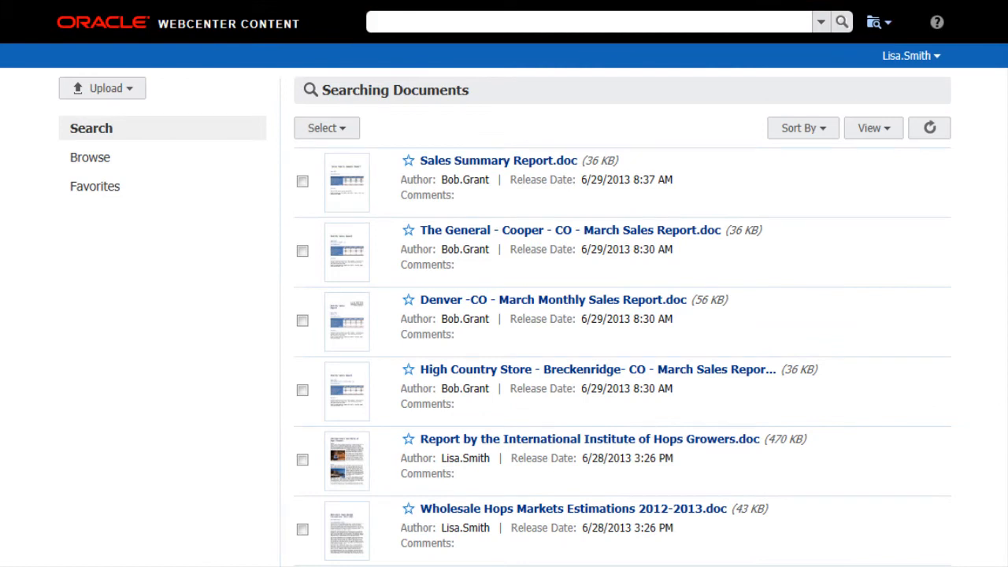
# View a document, return to the document list and change how the list is sorted
pyautogui.click(822, 19)
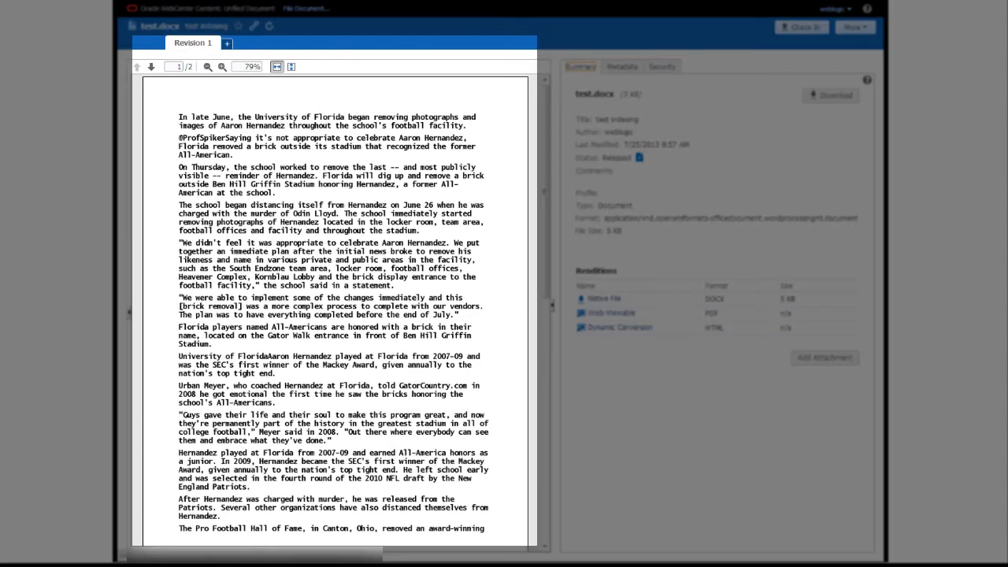
pyautogui.click(853, 27)
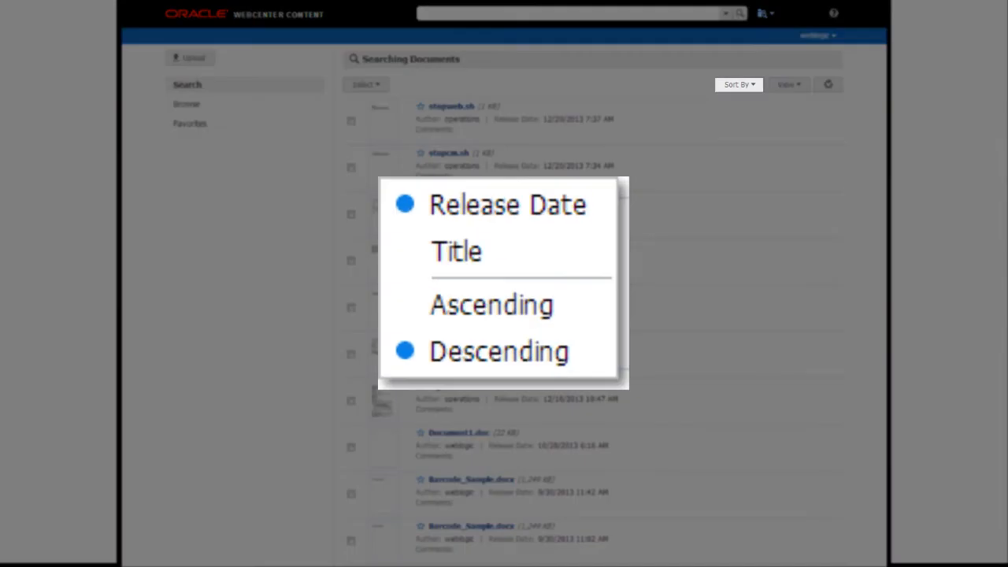
pyautogui.click(787, 85)
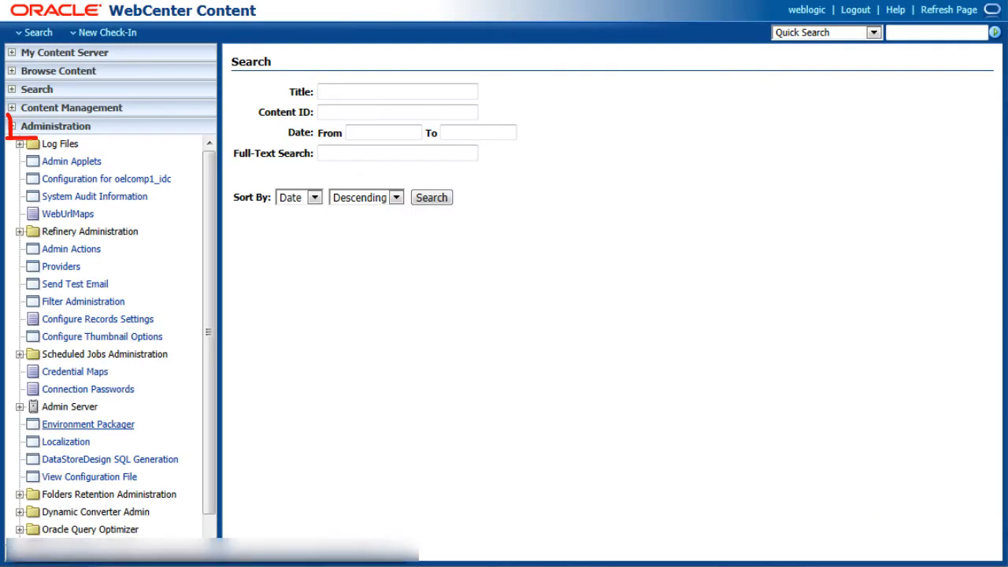
# Review the Admin Server's General Configuration settings
pyautogui.click(21, 406)
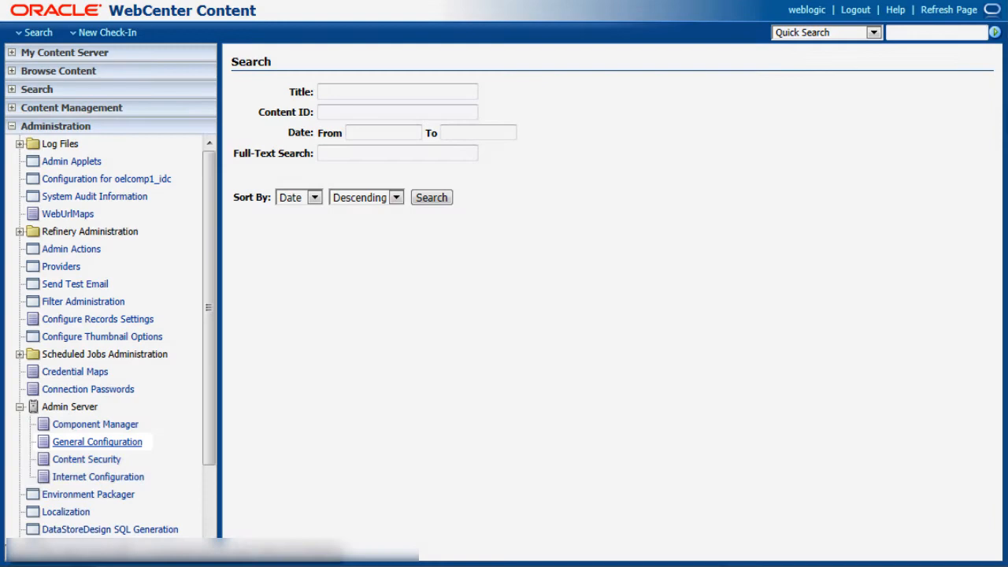
pyautogui.click(96, 441)
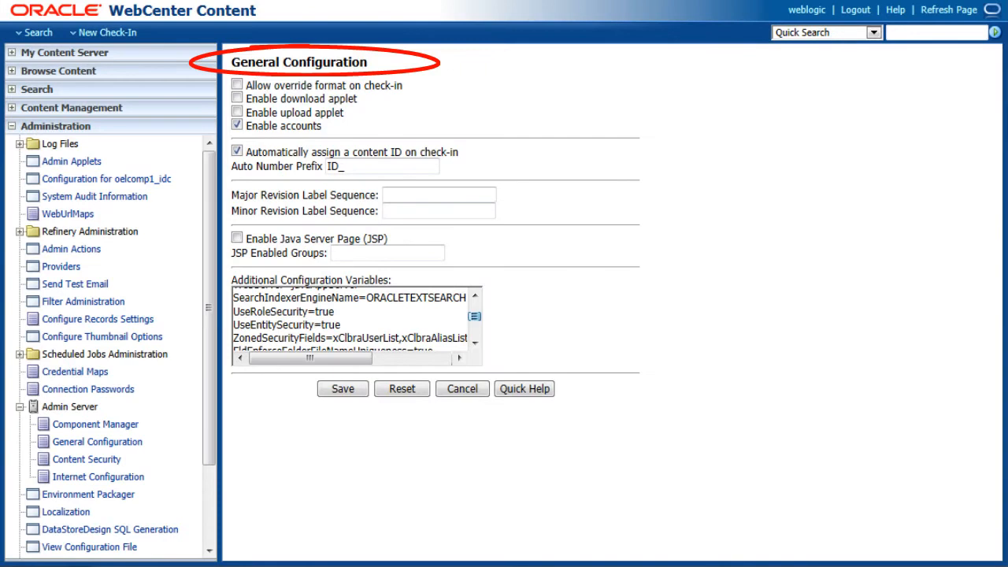
pyautogui.scroll(-3)
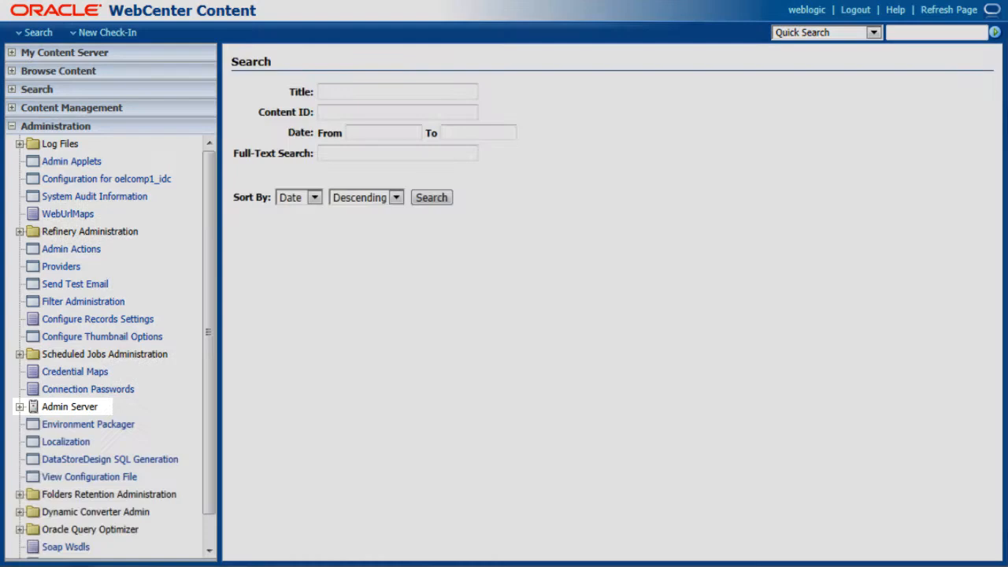
# Open the Component Manager under the Admin Server
pyautogui.click(19, 406)
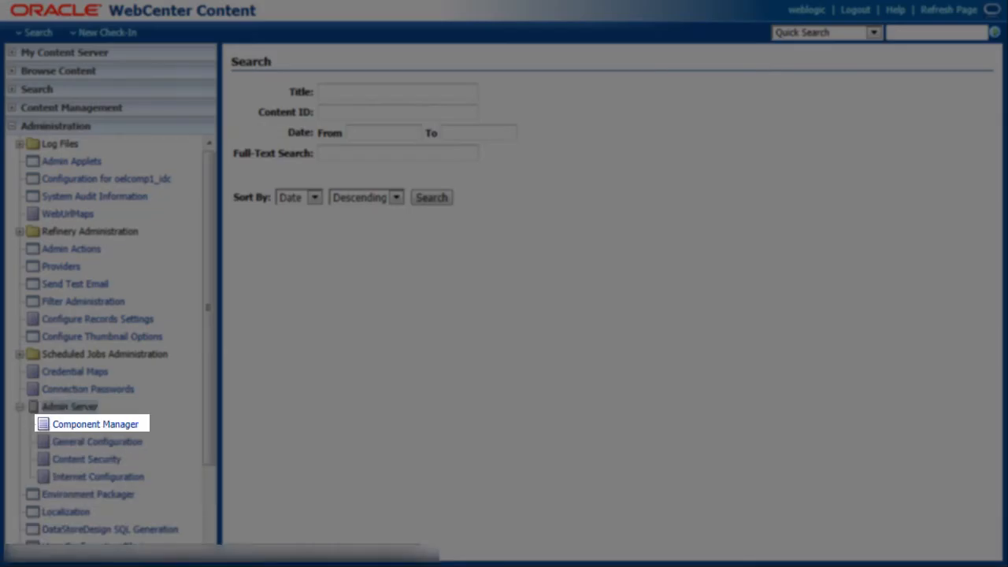
pyautogui.click(95, 424)
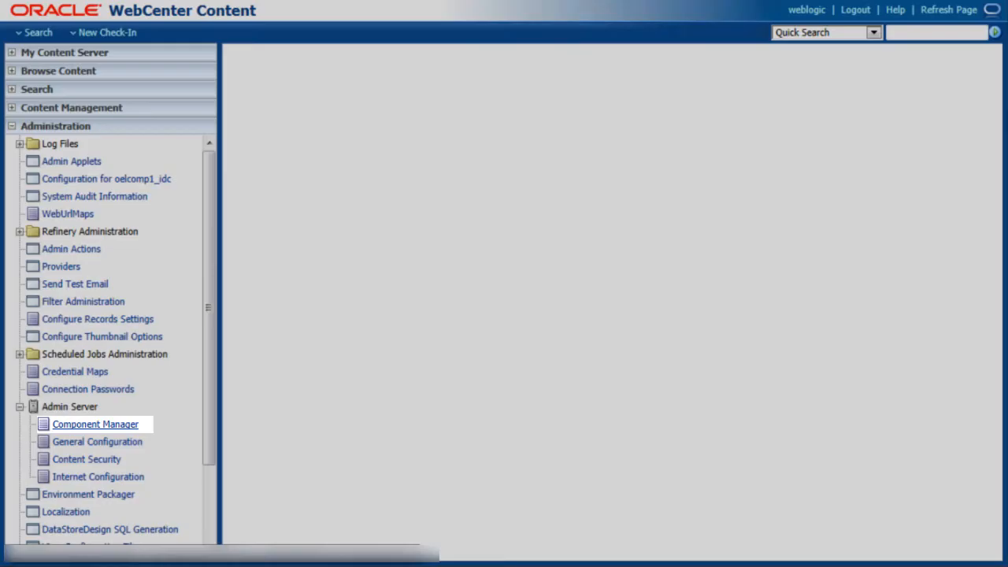
pyautogui.click(95, 424)
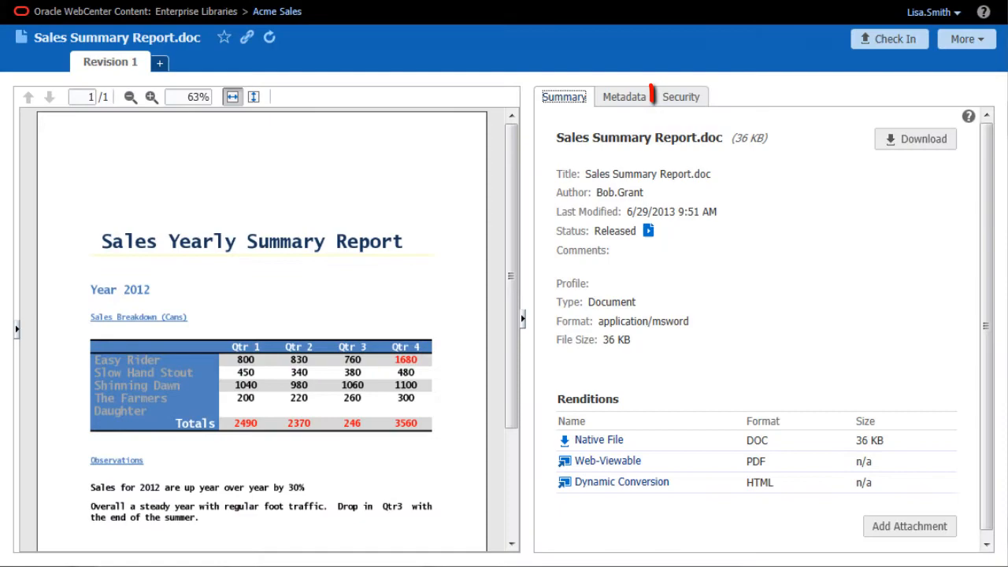
# Make the Access Control Lists on the Security view of Sales Summary Report.doc editable, then return to Admin Server
pyautogui.click(680, 96)
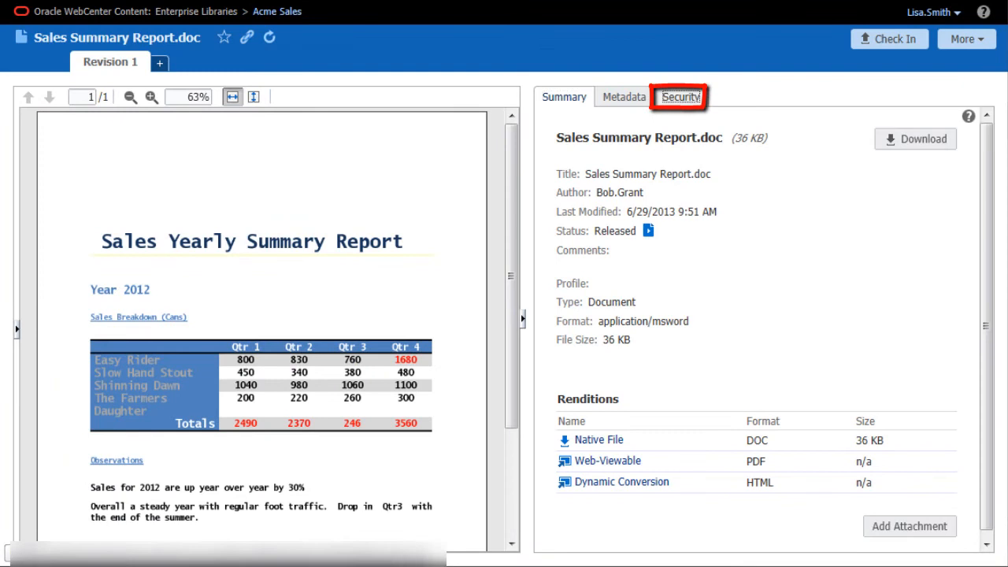
pyautogui.click(681, 98)
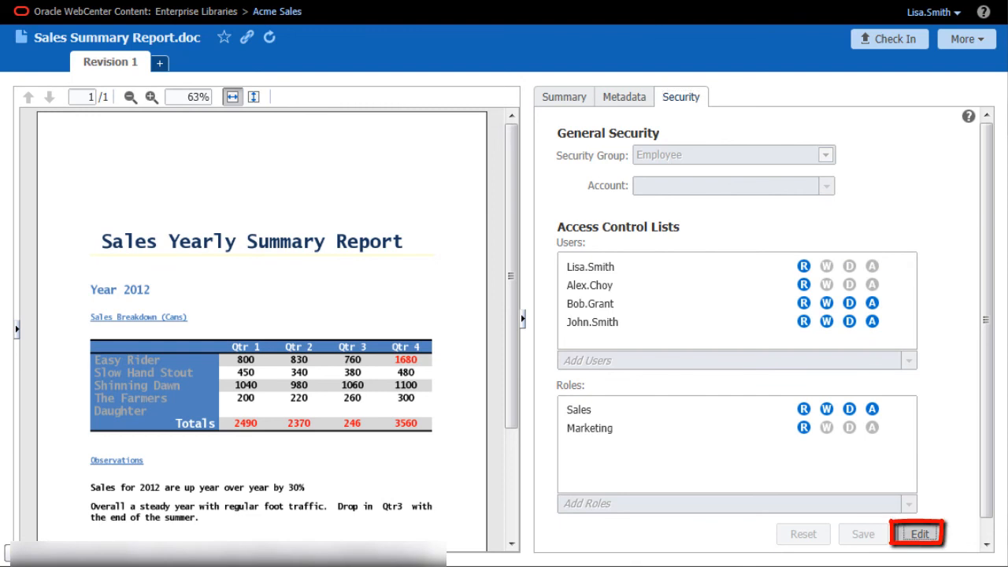
pyautogui.click(919, 535)
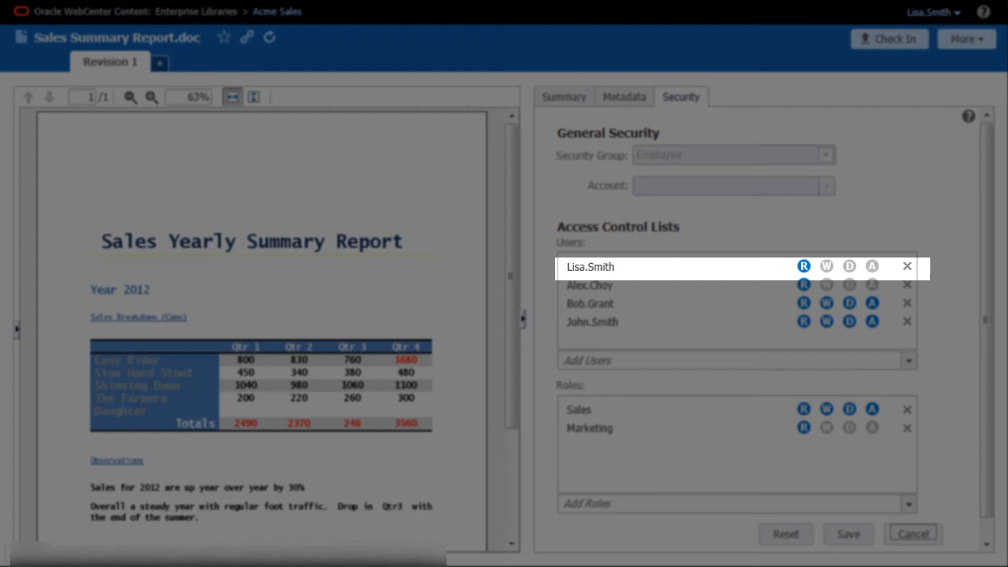
pyautogui.click(827, 264)
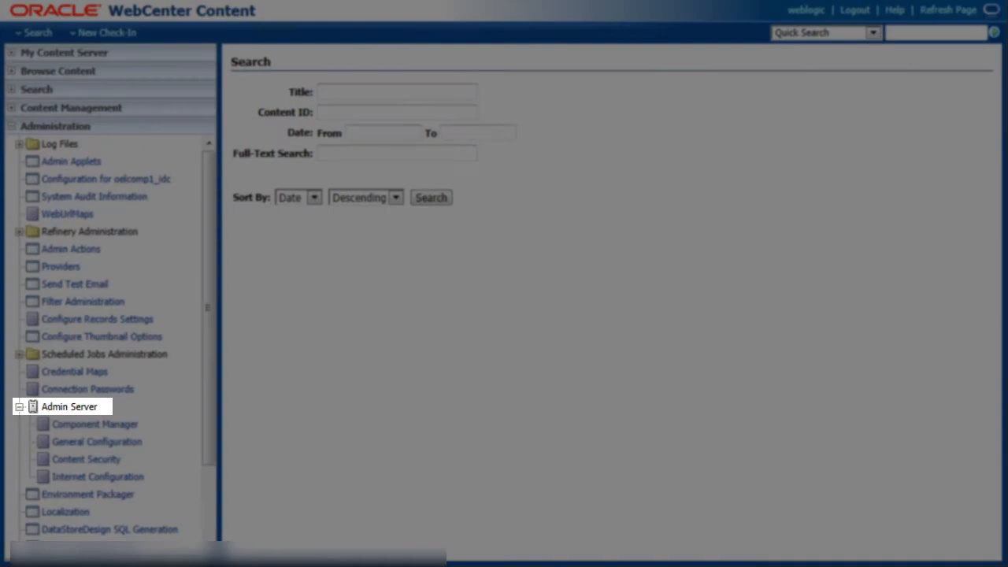
# Show the Providers page listing existing providers including the outgoing IBR16250 provider
pyautogui.click(97, 440)
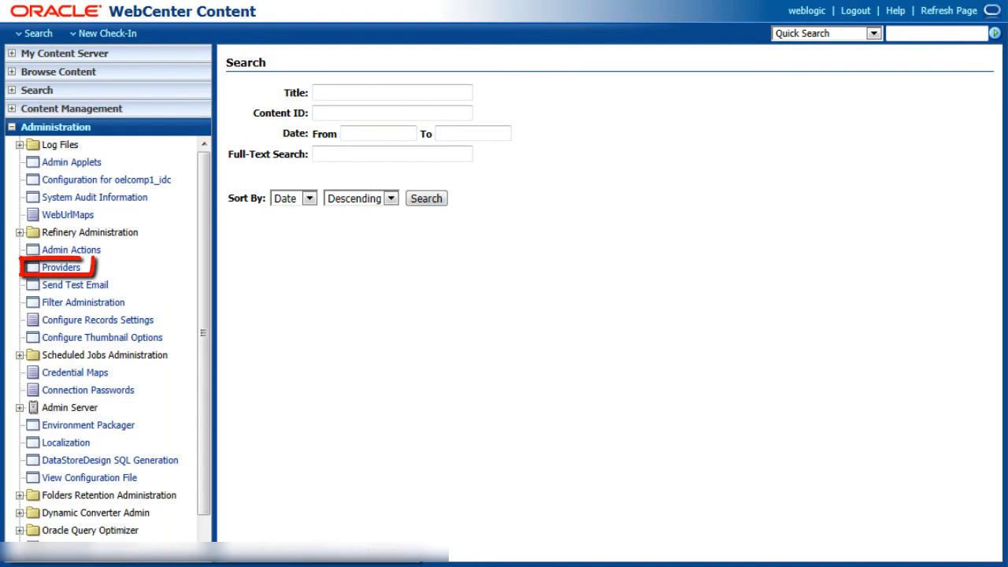
pyautogui.click(60, 267)
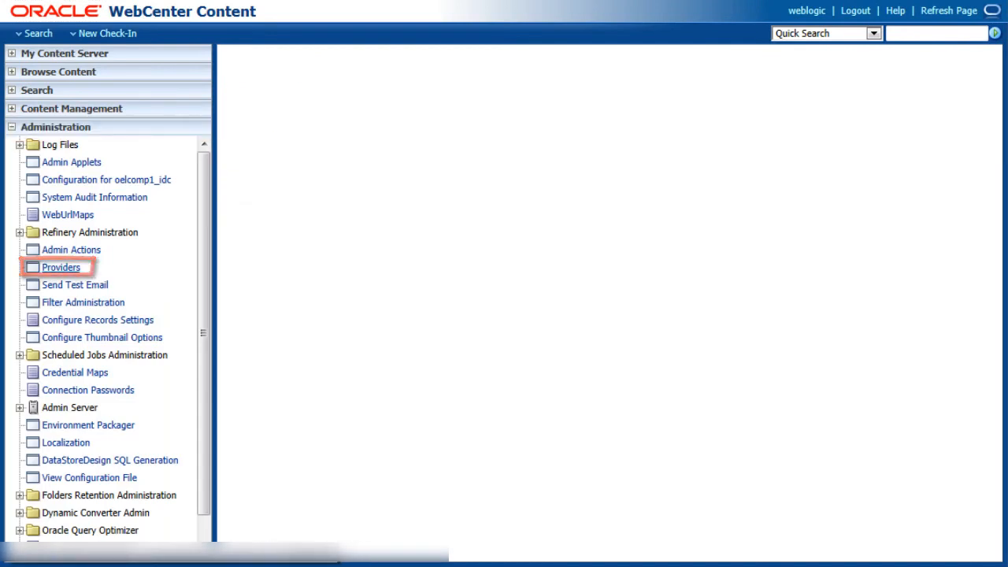
pyautogui.click(60, 268)
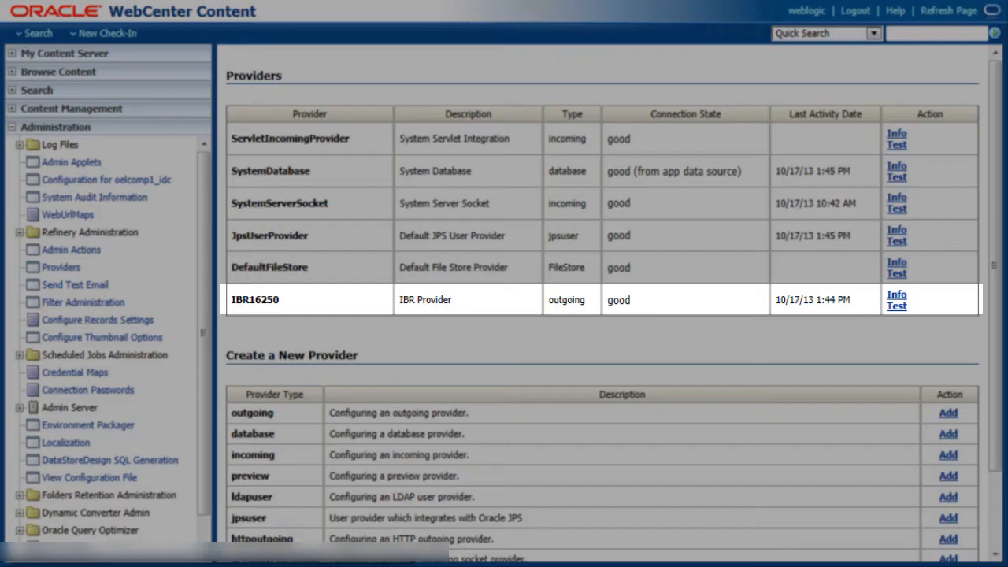
pyautogui.click(893, 291)
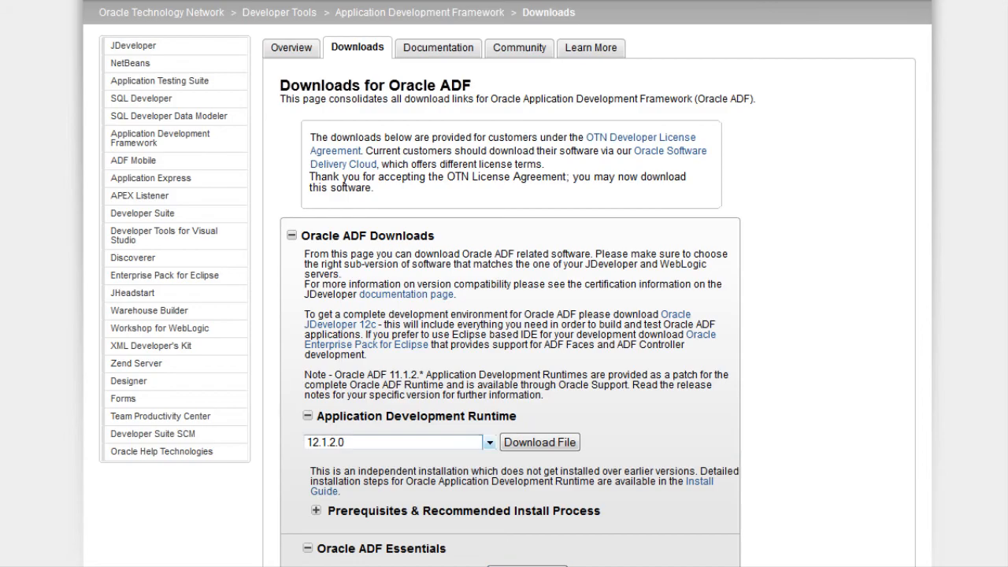
# Download the 11.1.1.6 Application Development Runtime instead of 12.1.2.0
pyautogui.click(488, 441)
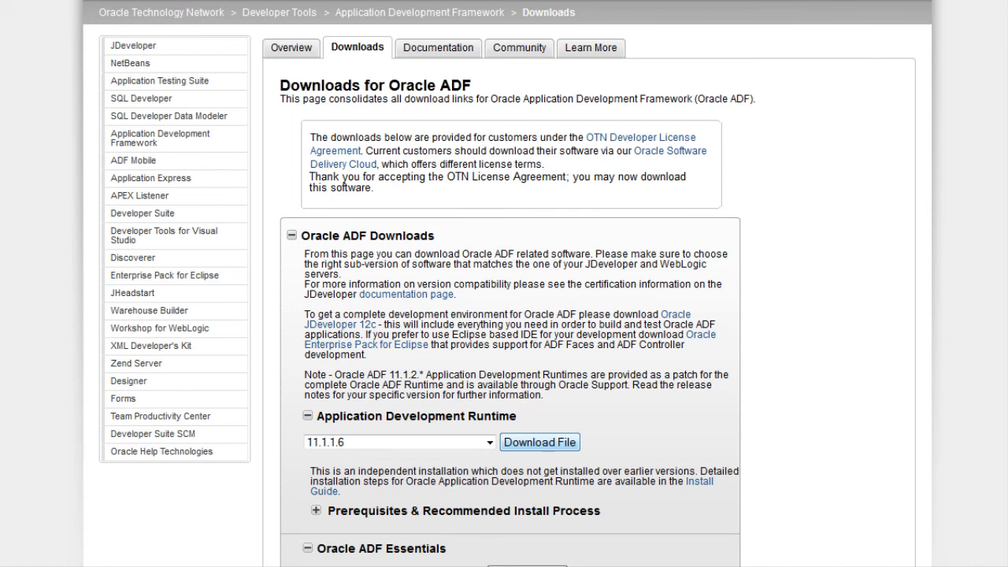
pyautogui.click(540, 441)
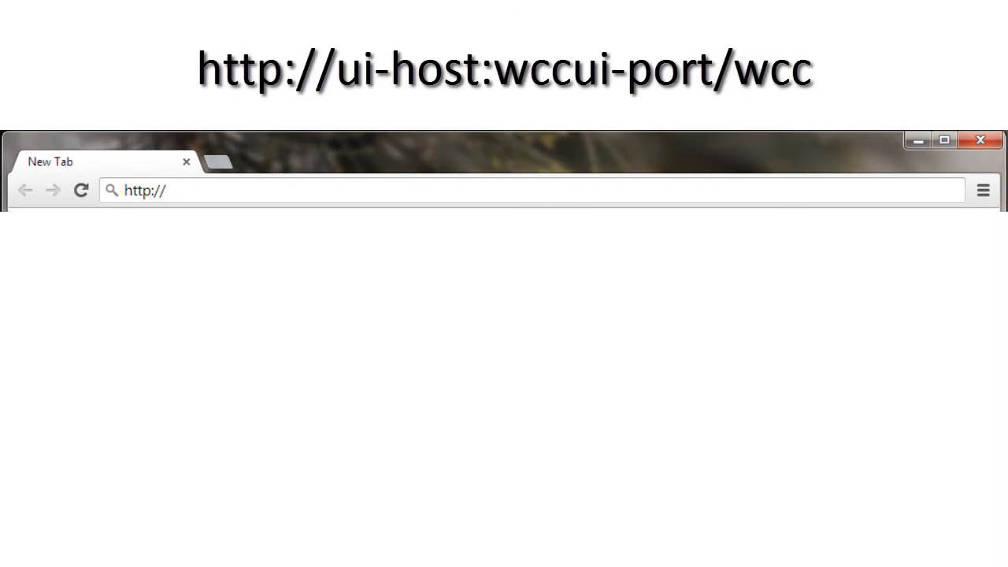
# Enter the content UI address localhost:16225/wcc in the browser
pyautogui.write('loca')
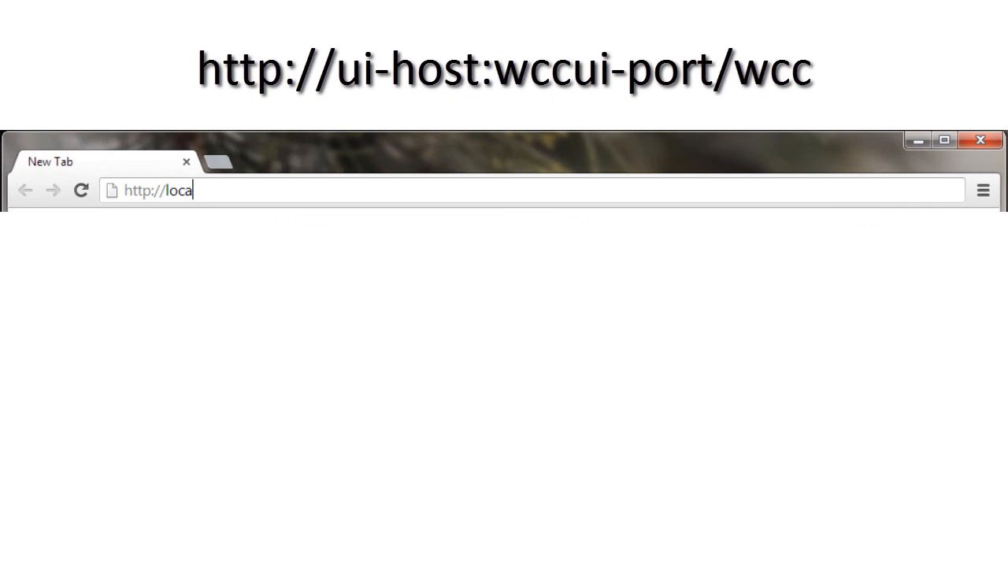
pyautogui.write('lhost:')
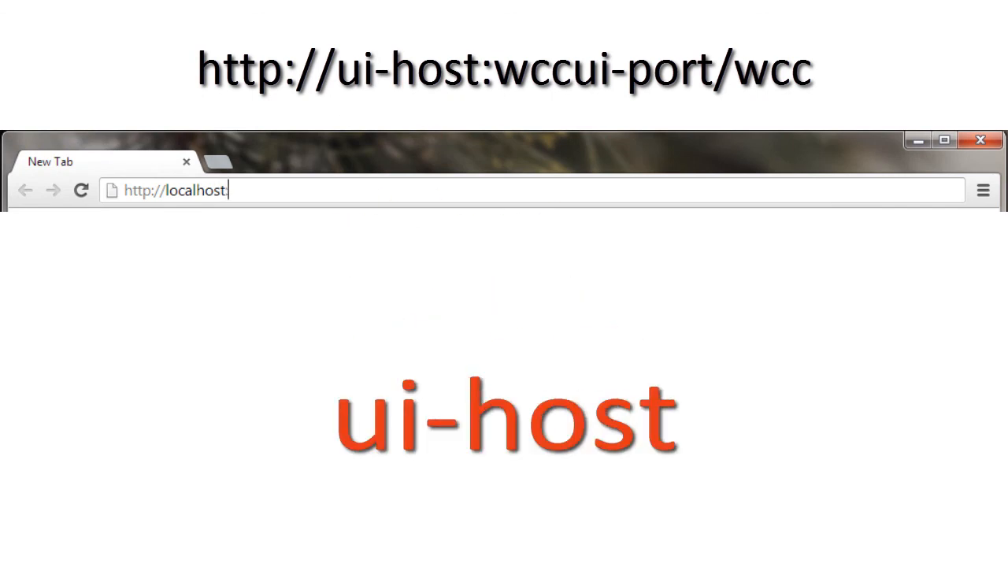
pyautogui.write(':16225')
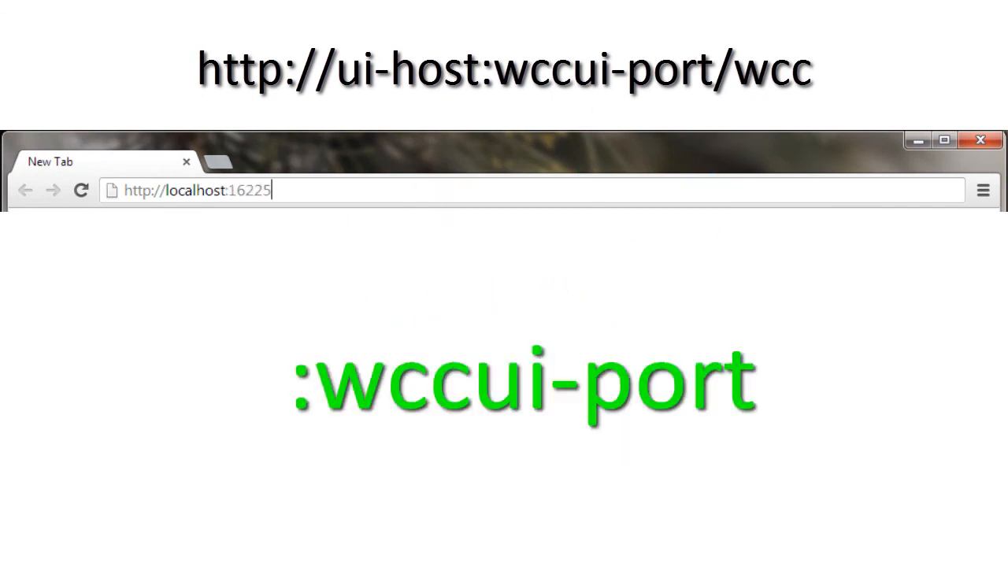
pyautogui.write('/wcc')
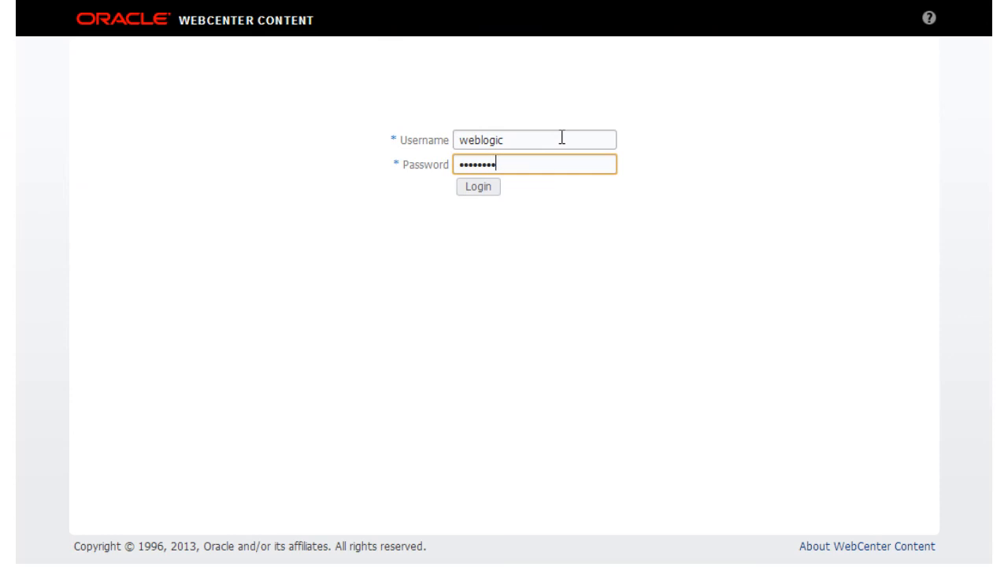
# Sign in as weblogic so the Search page lists recent documents
pyautogui.click(477, 186)
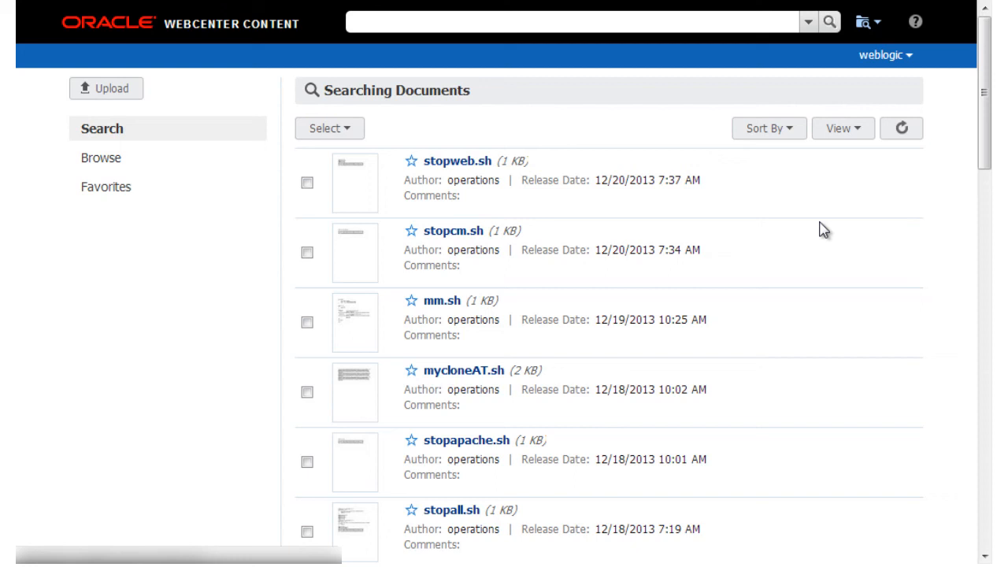
pyautogui.moveTo(862, 504)
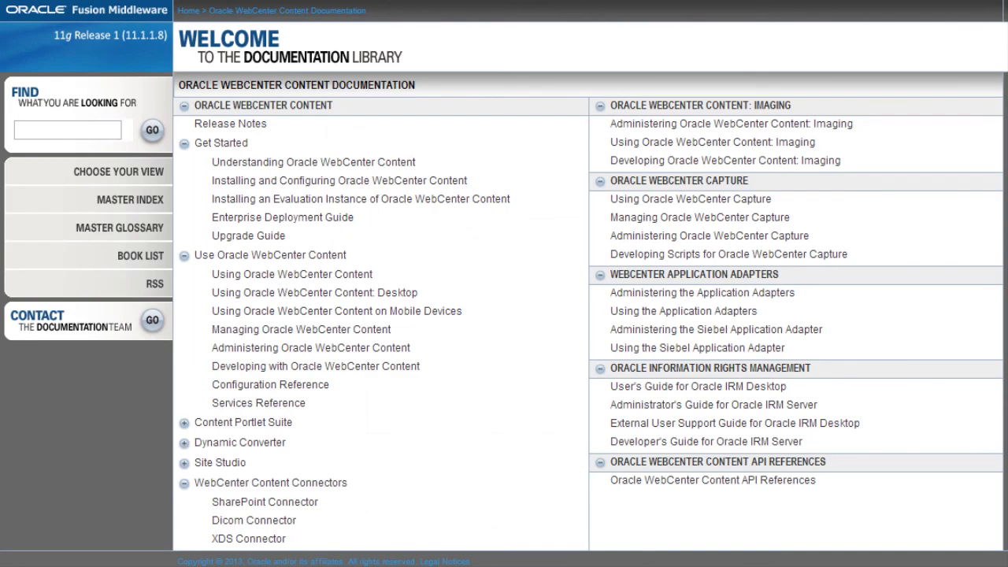
pyautogui.moveTo(346, 180)
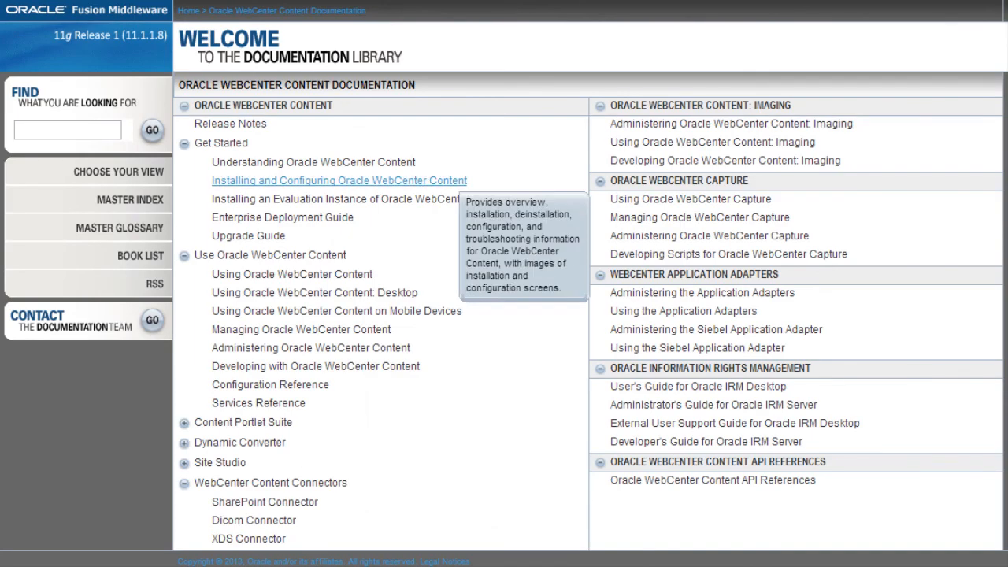
# Open the Installing and Configuring Oracle WebCenter Content guide from Get Started
pyautogui.click(334, 179)
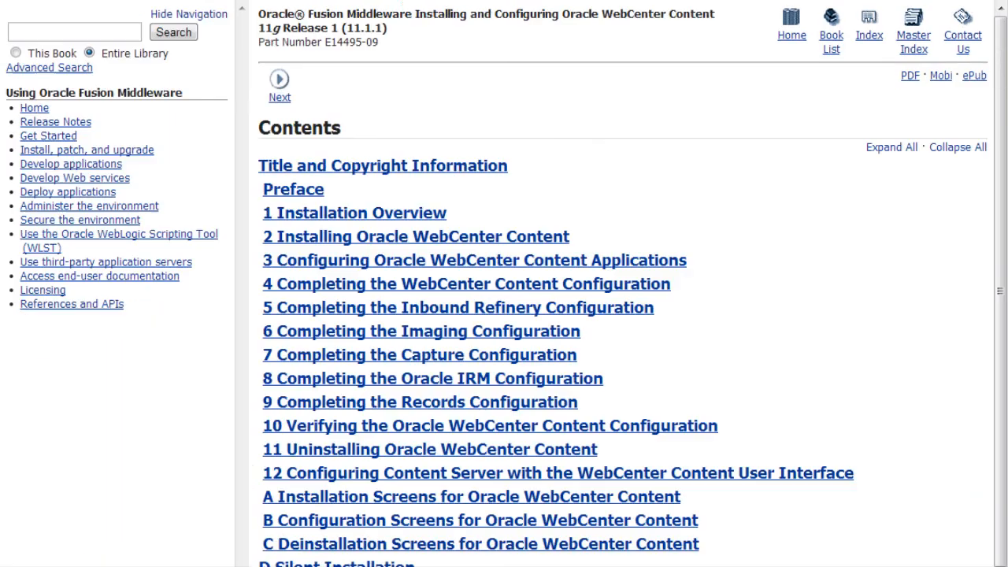